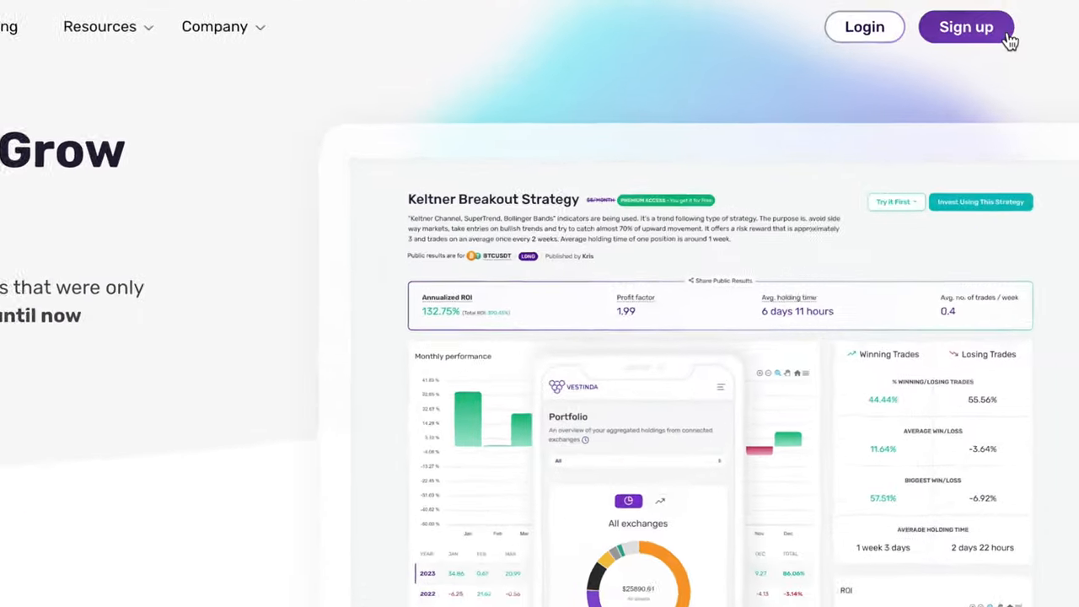
- Sign up for a Vestinda free trial and land in the Strategy Library
click(966, 26)
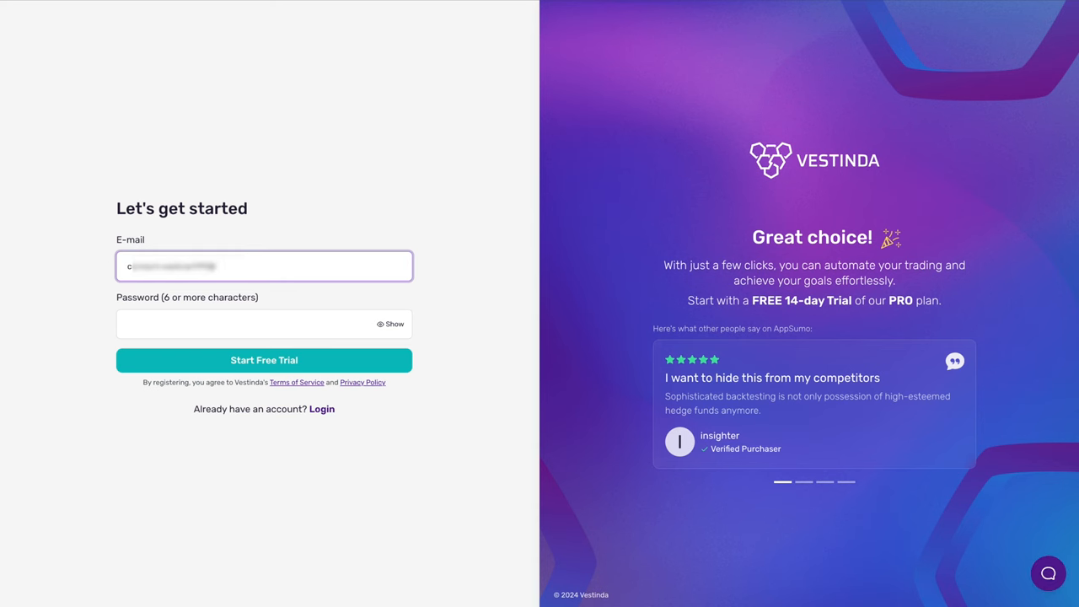
click(264, 360)
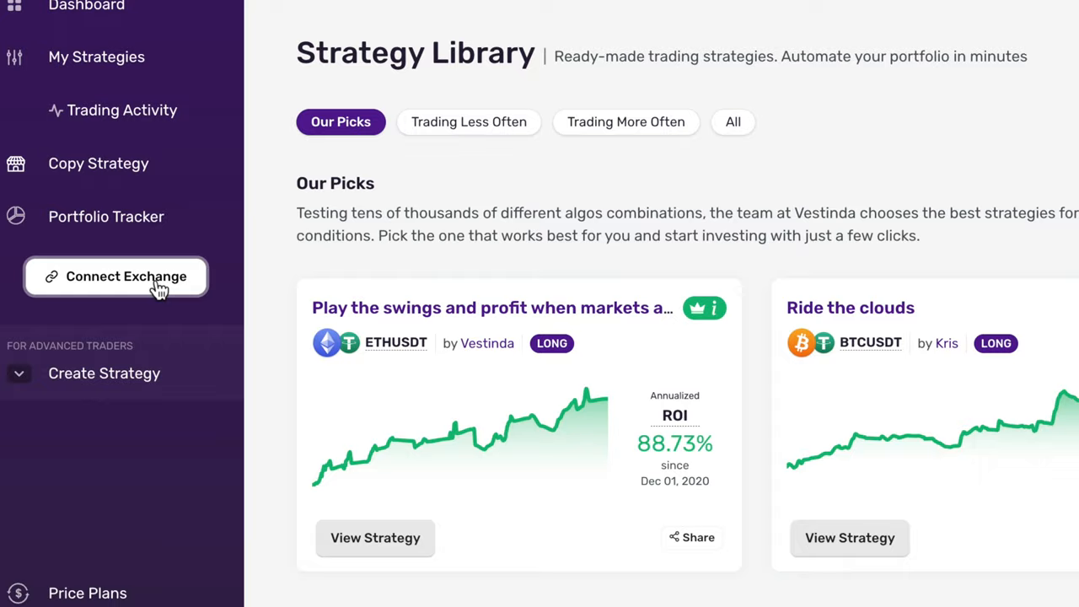
- Connect a Bybit exchange account to Vestinda via quick Bybit login
click(126, 276)
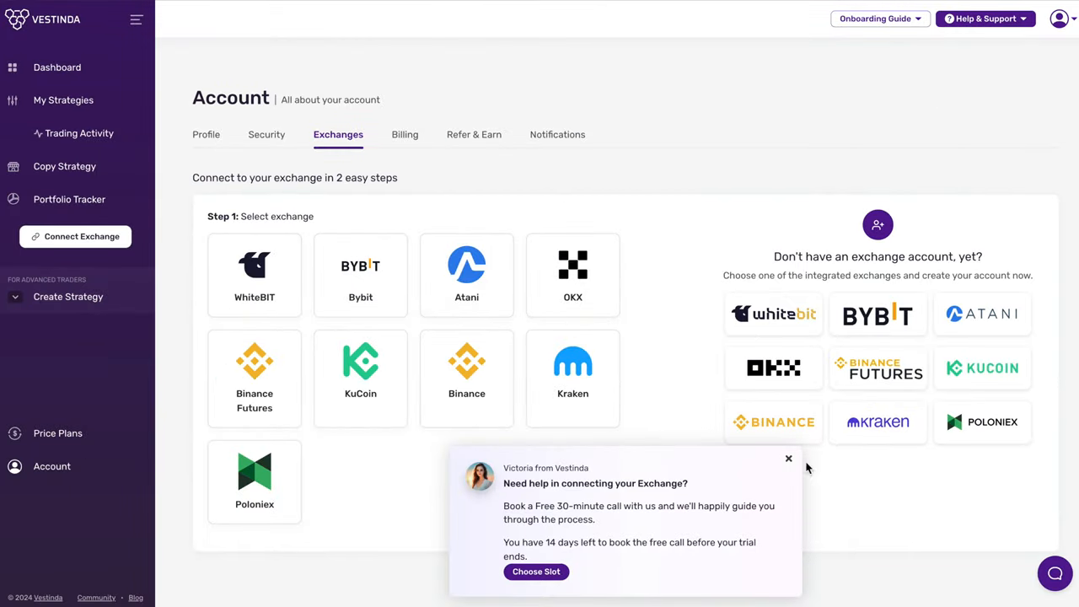
click(355, 274)
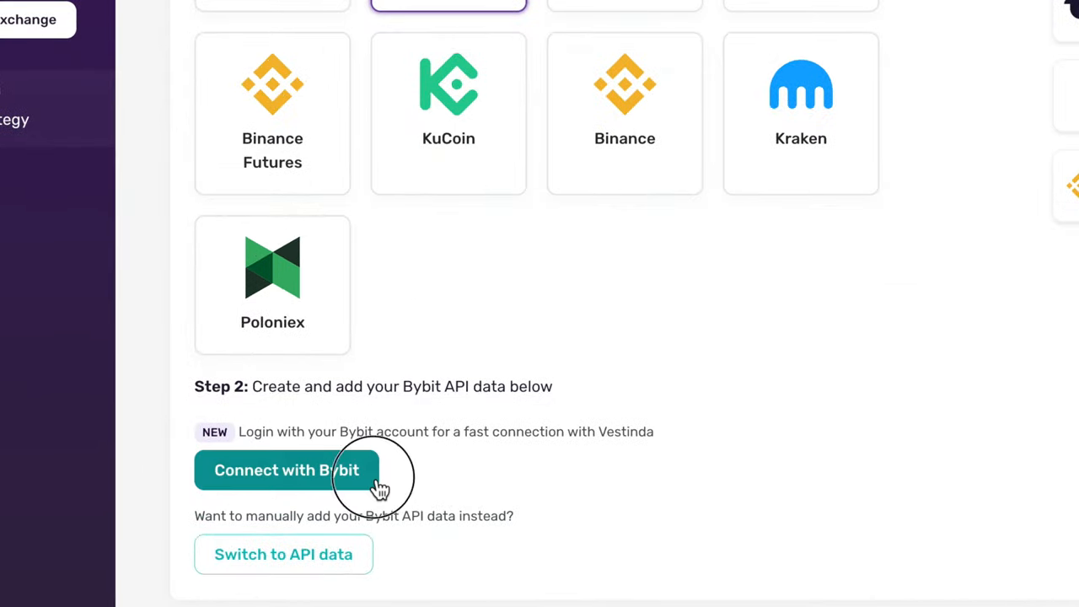
click(286, 469)
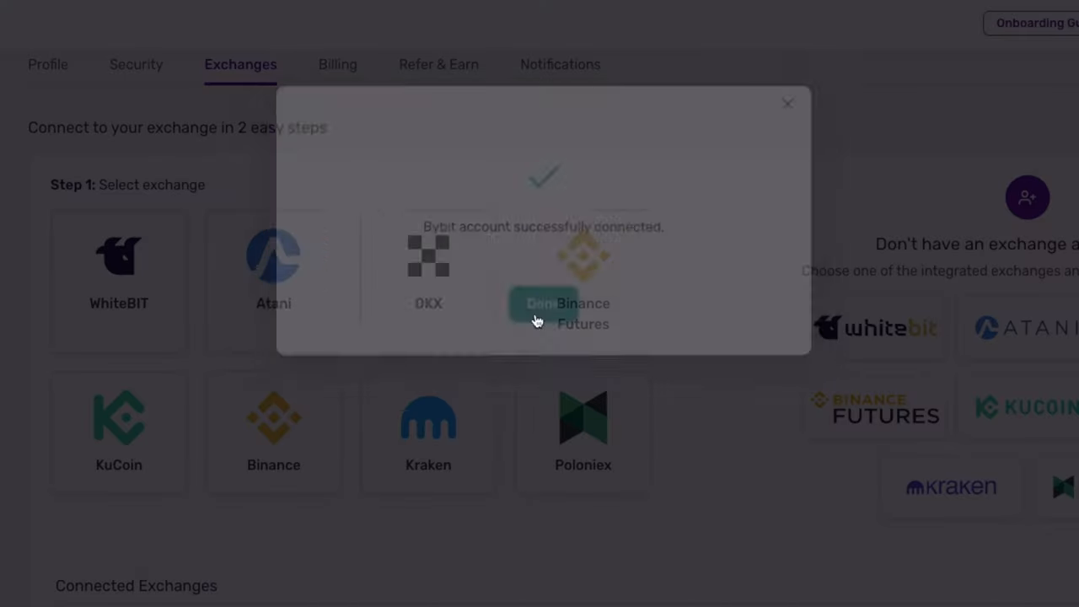
click(544, 304)
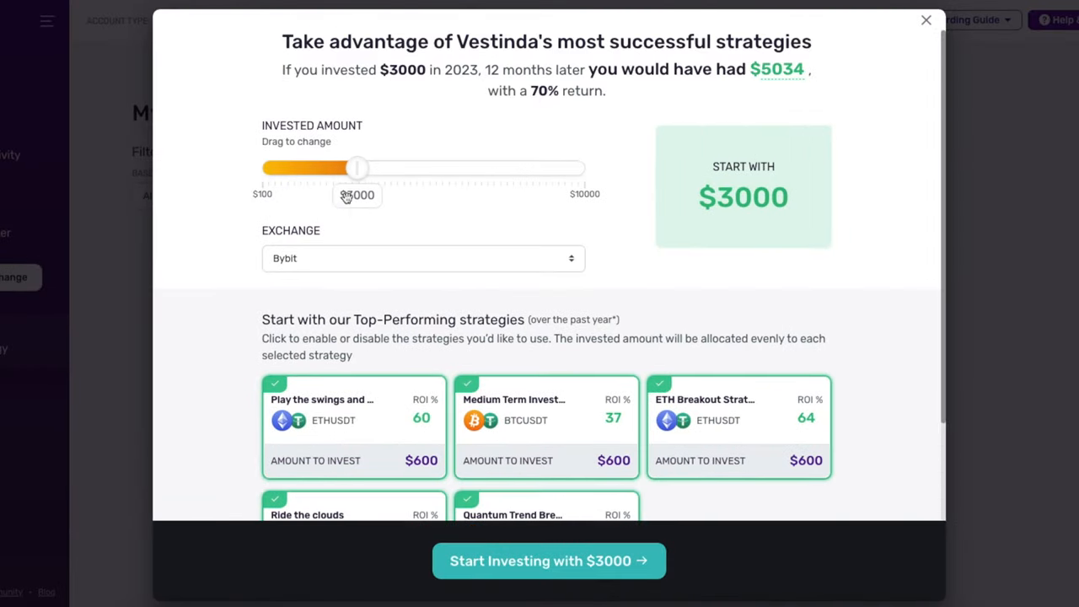
- Invest $5000 through Bybit, $1000 in each of the five strategies
drag(357, 168, 421, 168)
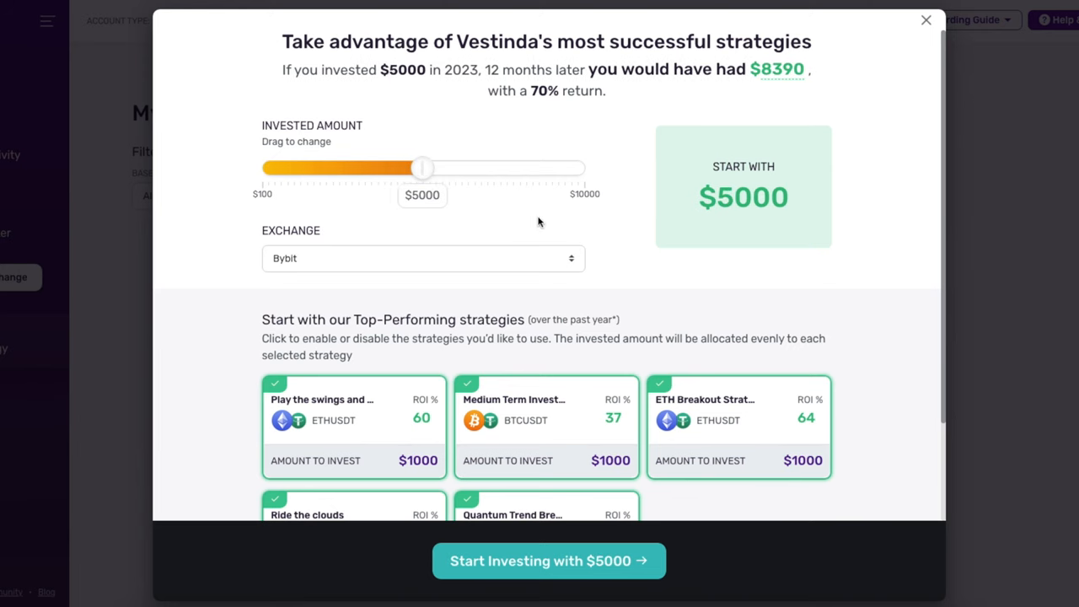
scroll(down, 3)
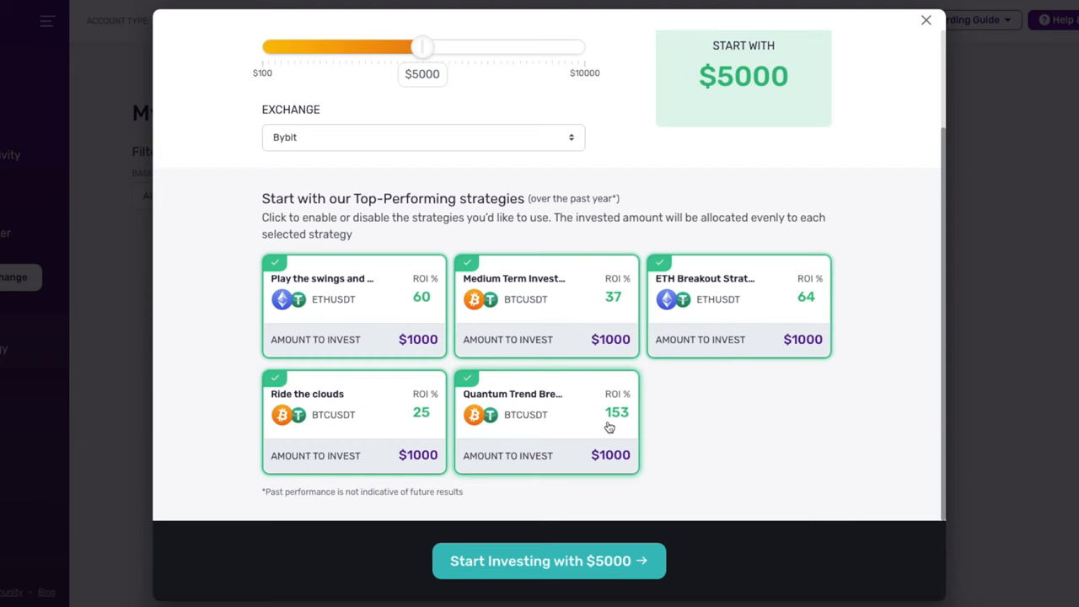
click(548, 561)
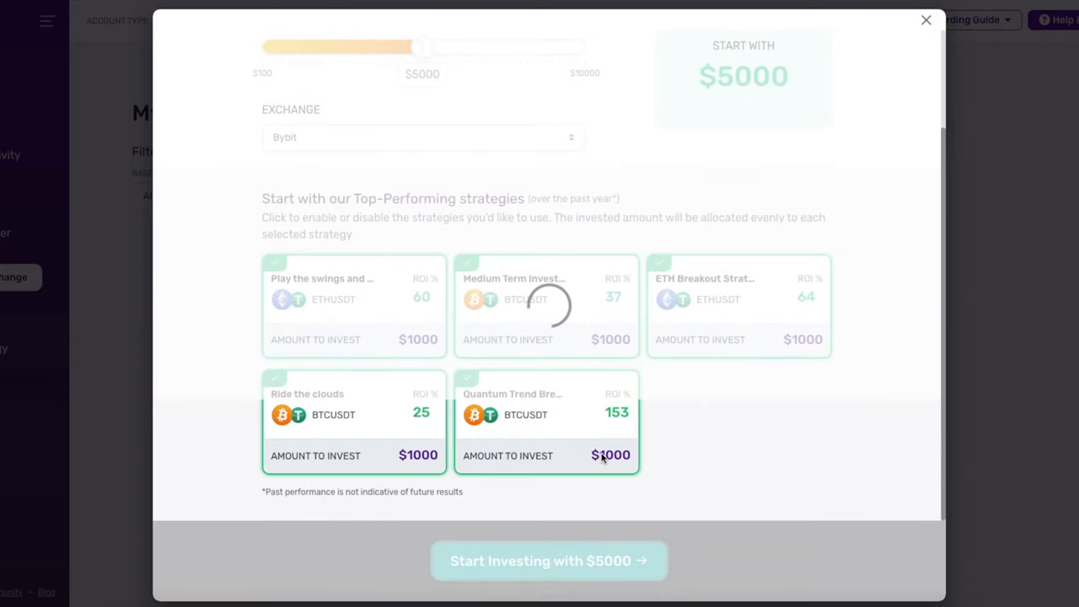
- Dismiss the webinar invitation and activation confirmation to view the five active strategies
click(548, 561)
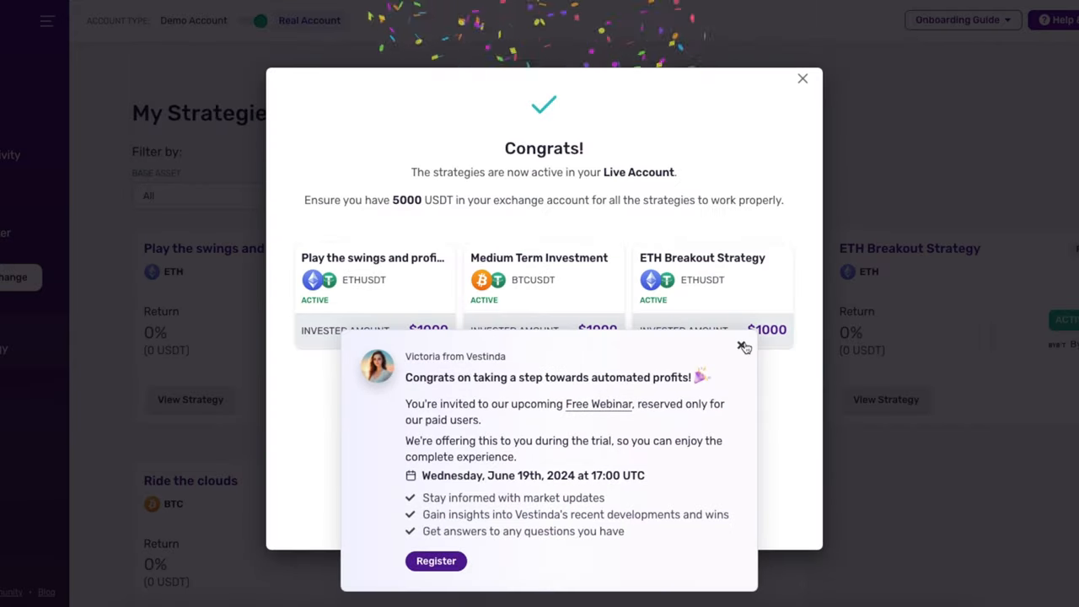
click(745, 347)
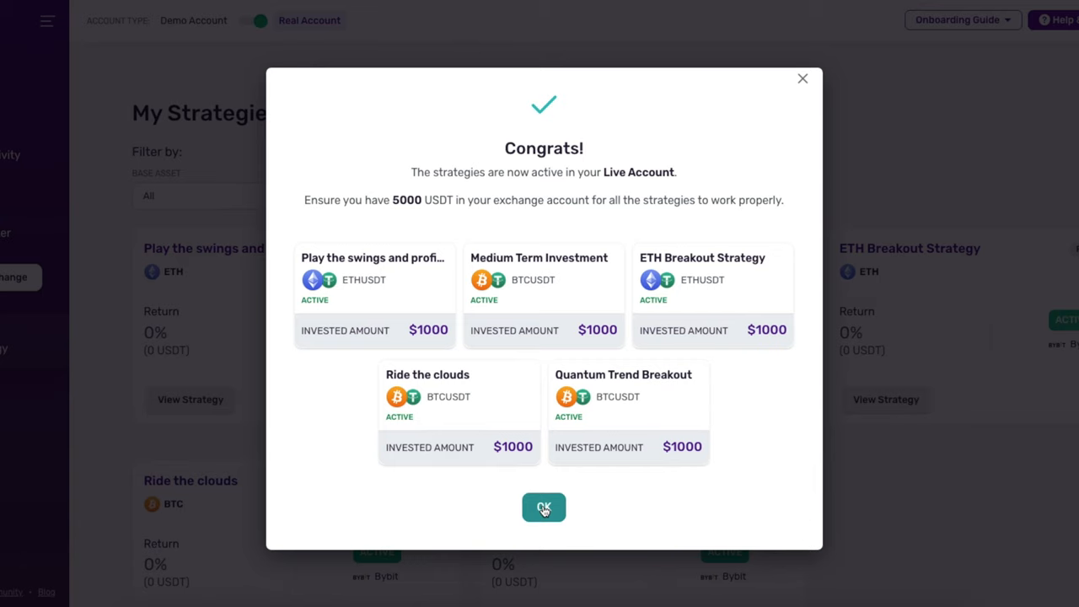
click(543, 507)
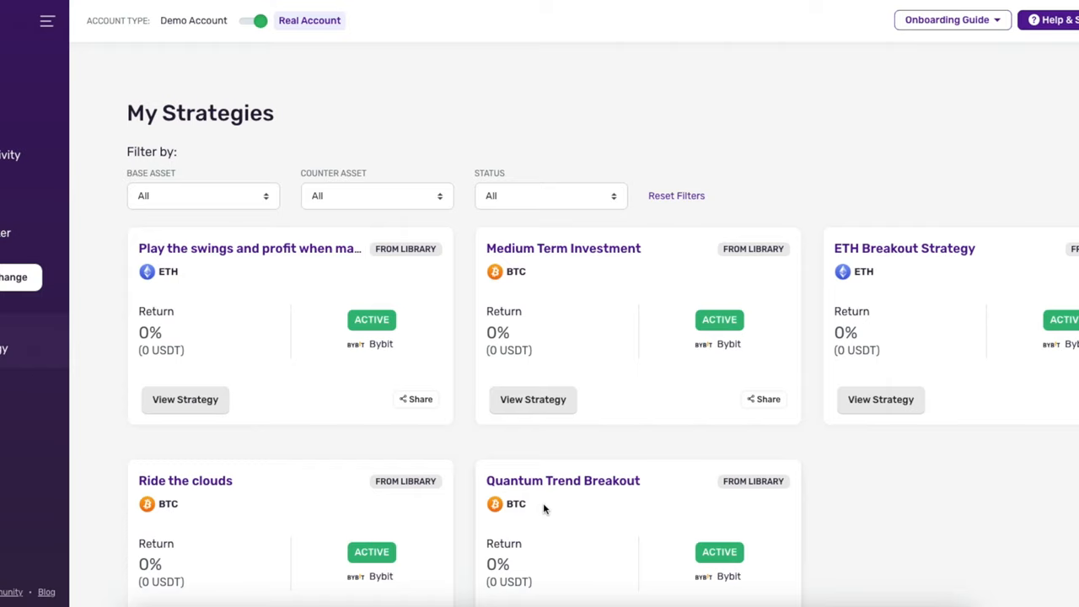